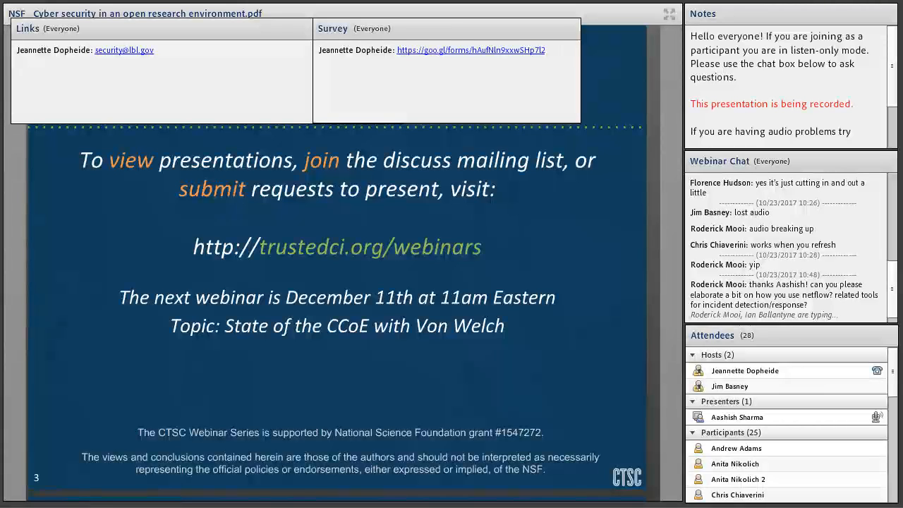
scroll("down", 3)
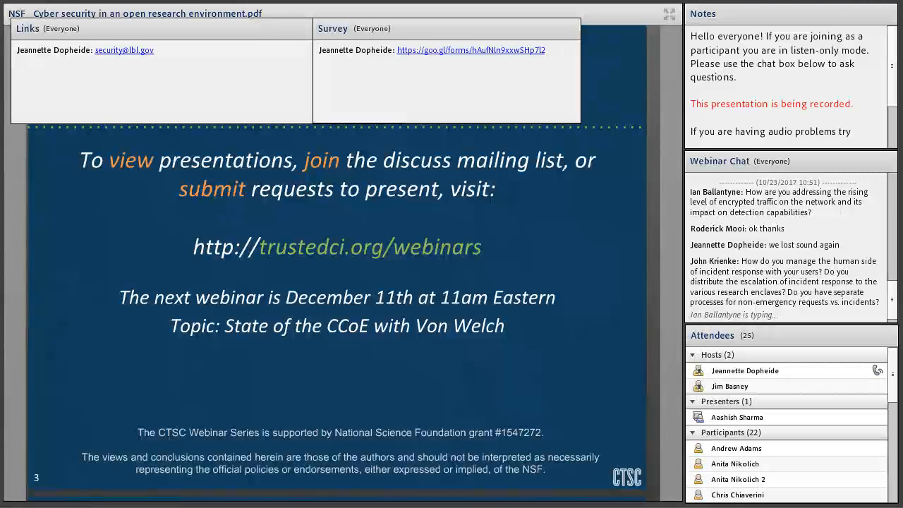
scroll("down", 3)
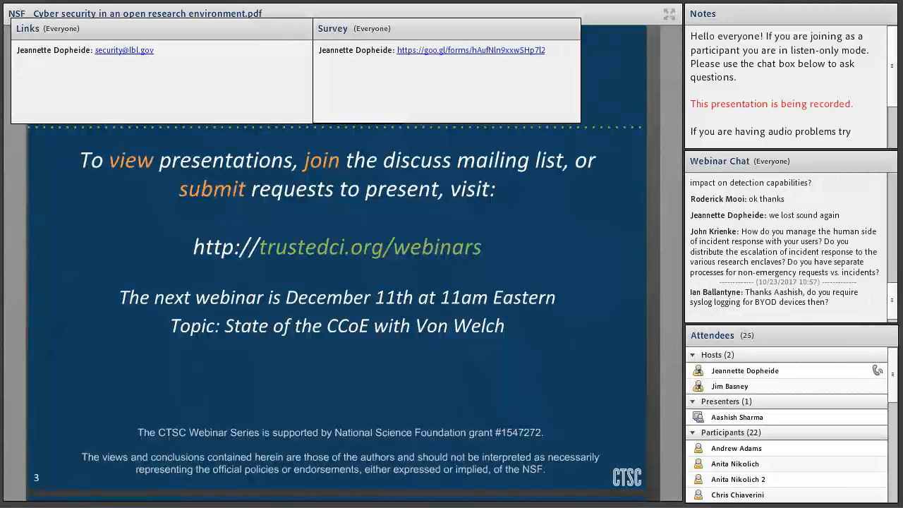